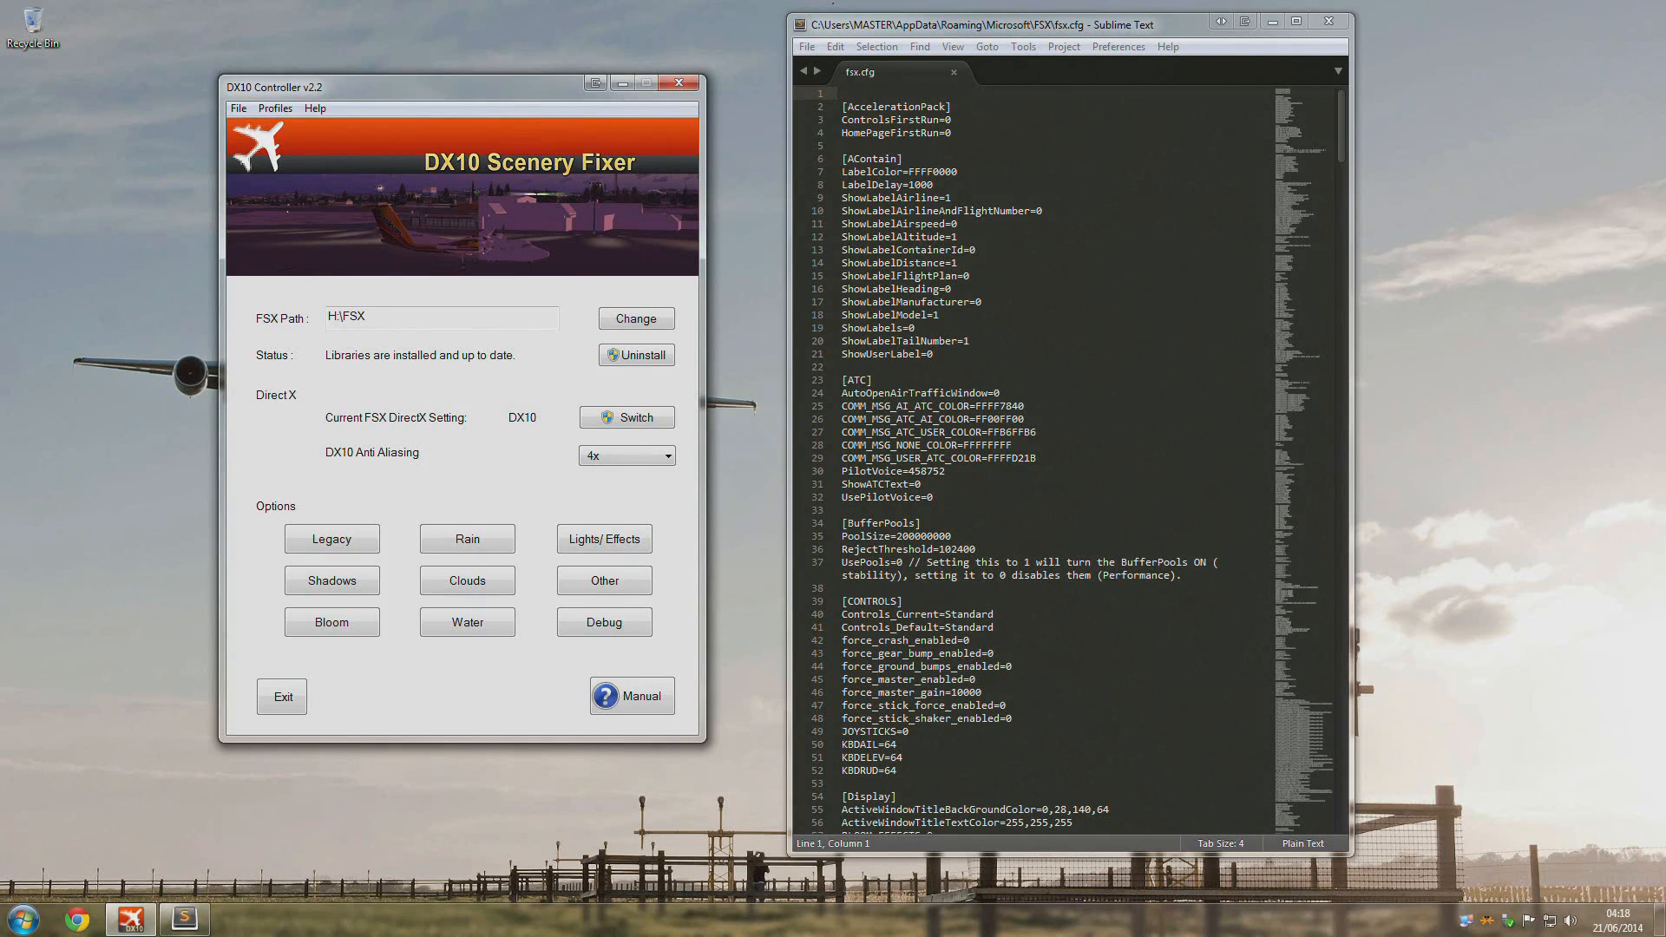
- Review the MS Flight Simulator X profile, leaving anti-aliasing at 4x without loading another profile
left_click(275, 108)
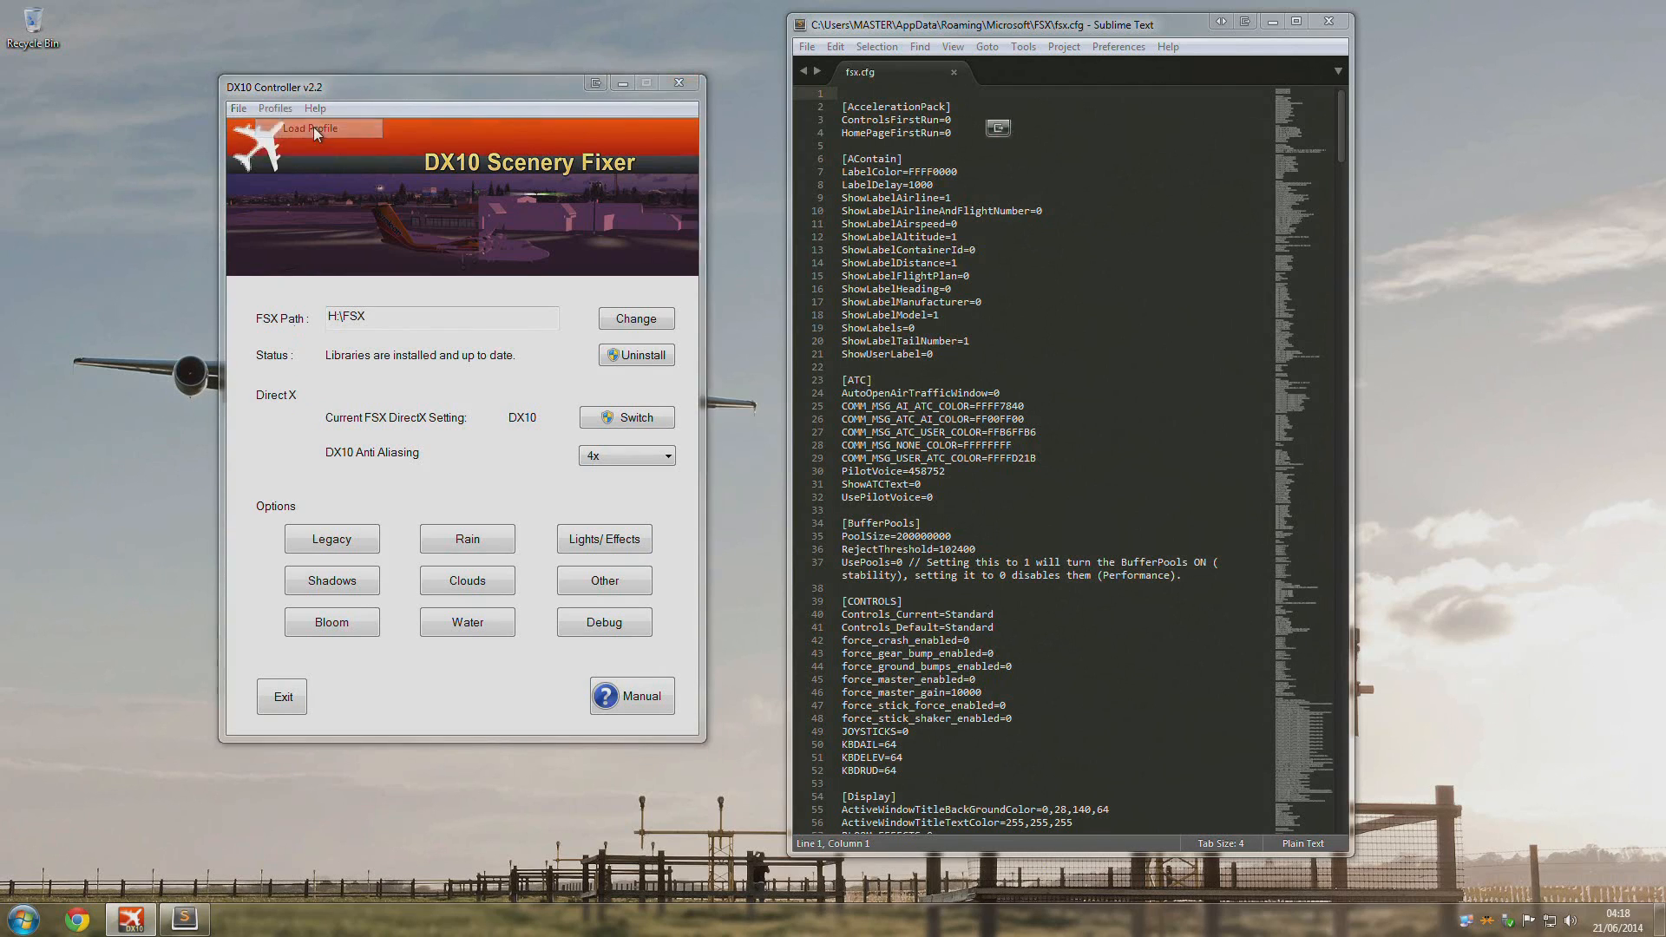
left_click(311, 128)
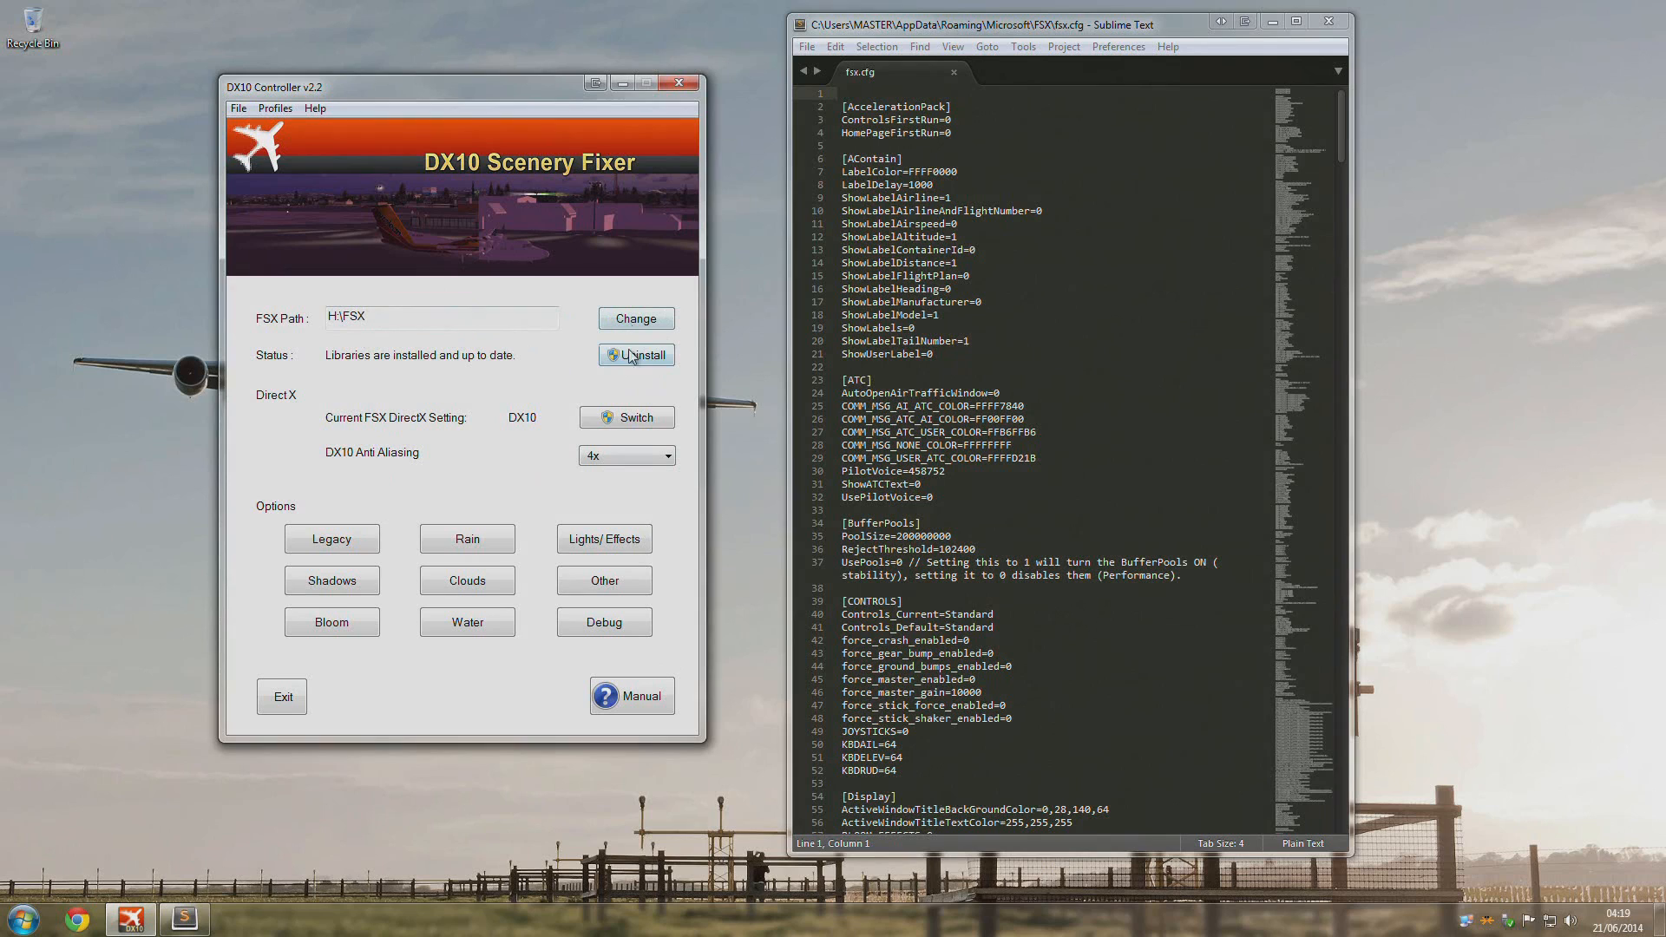
mouse_move(503, 424)
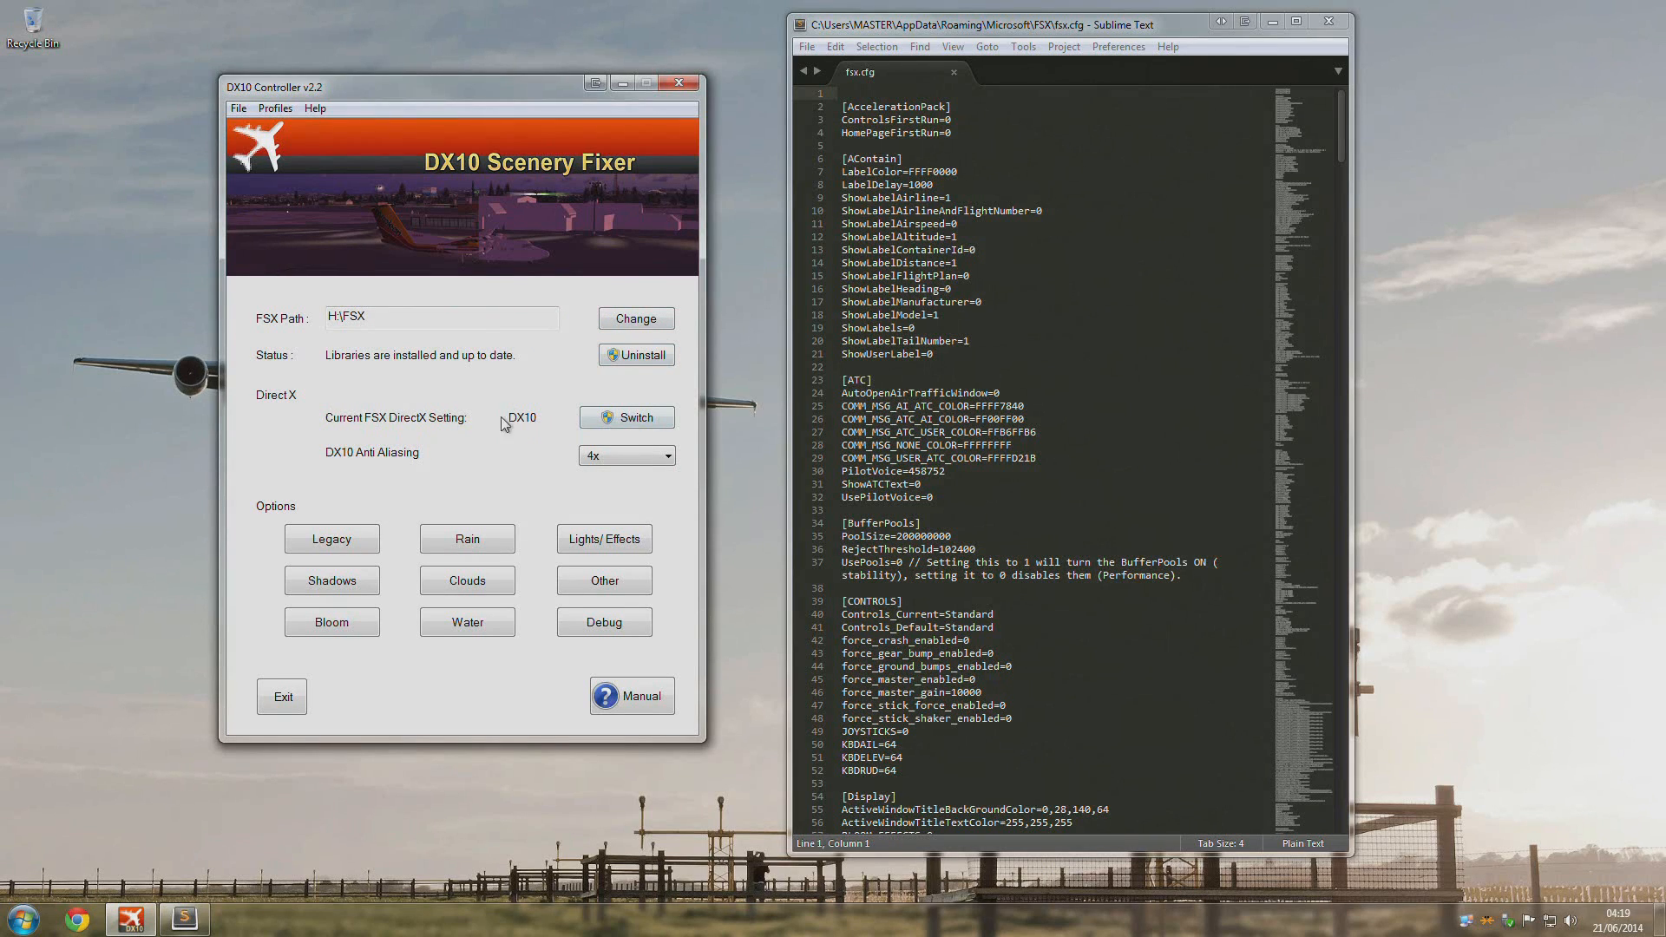
left_click(667, 455)
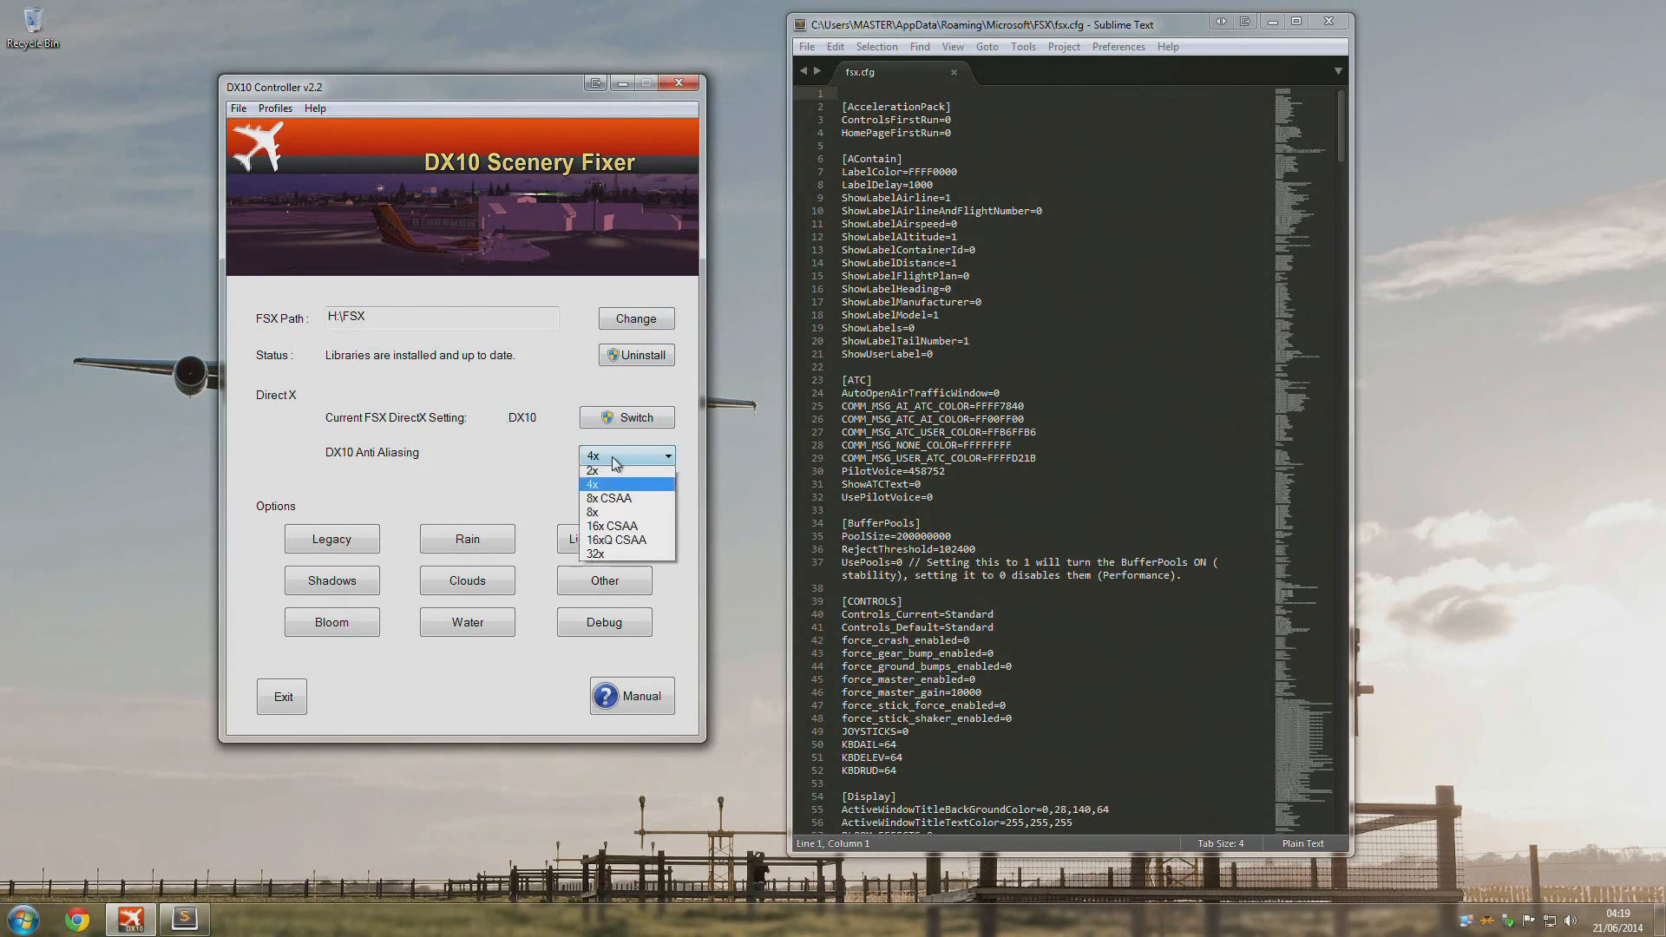
left_click(592, 483)
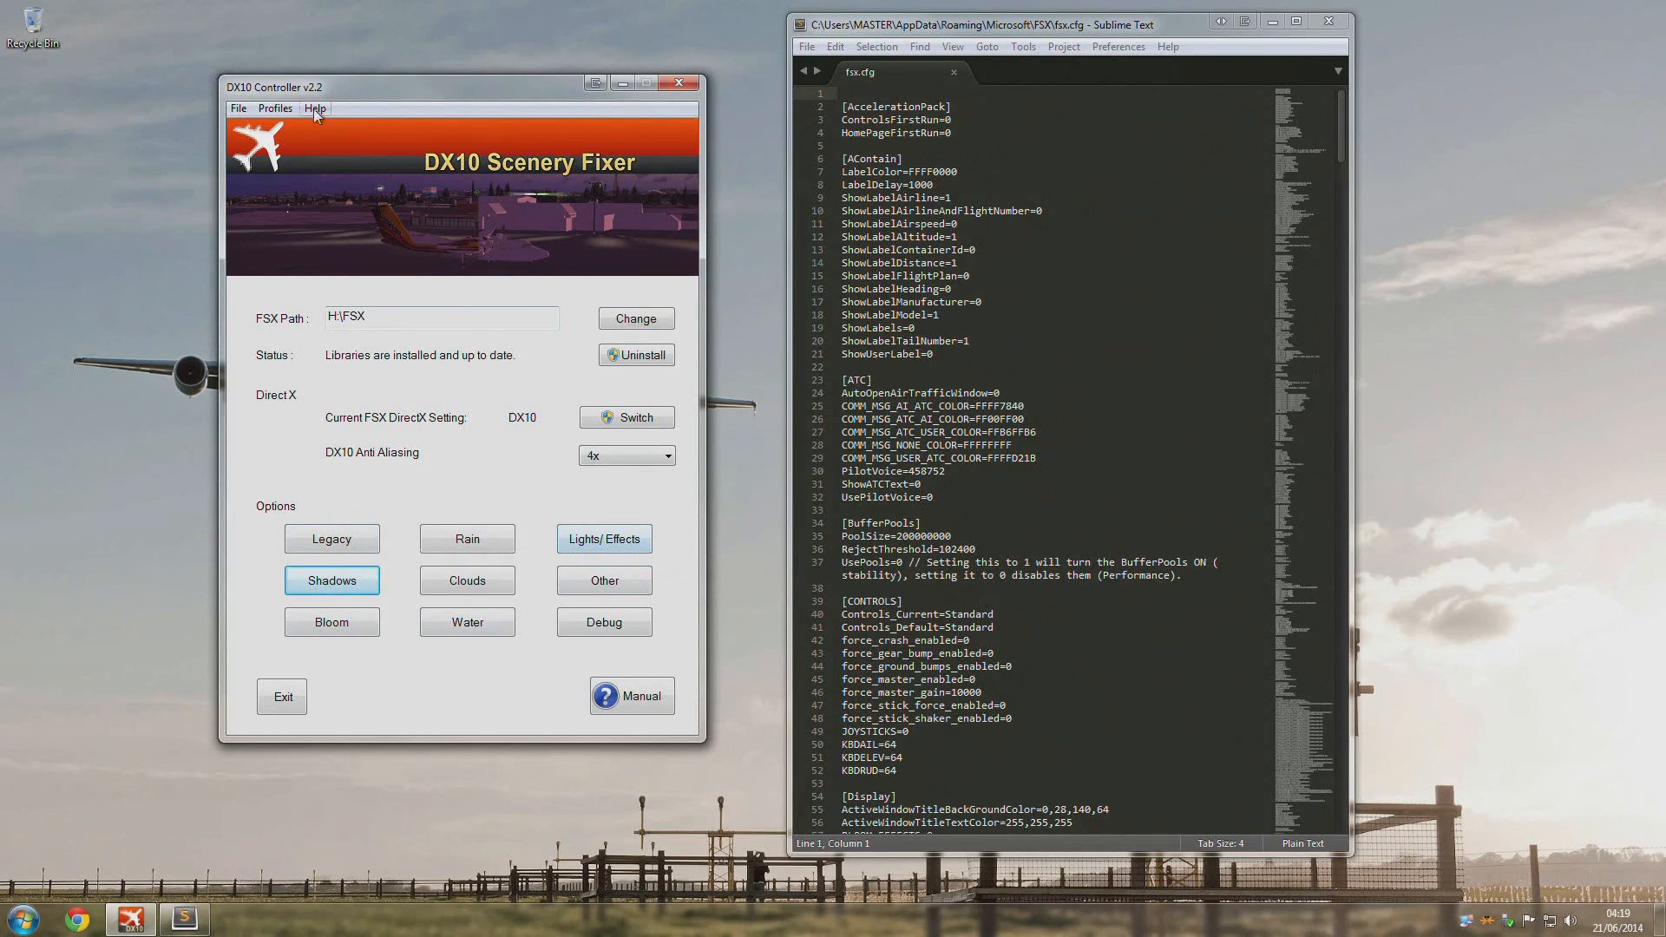
left_click(274, 107)
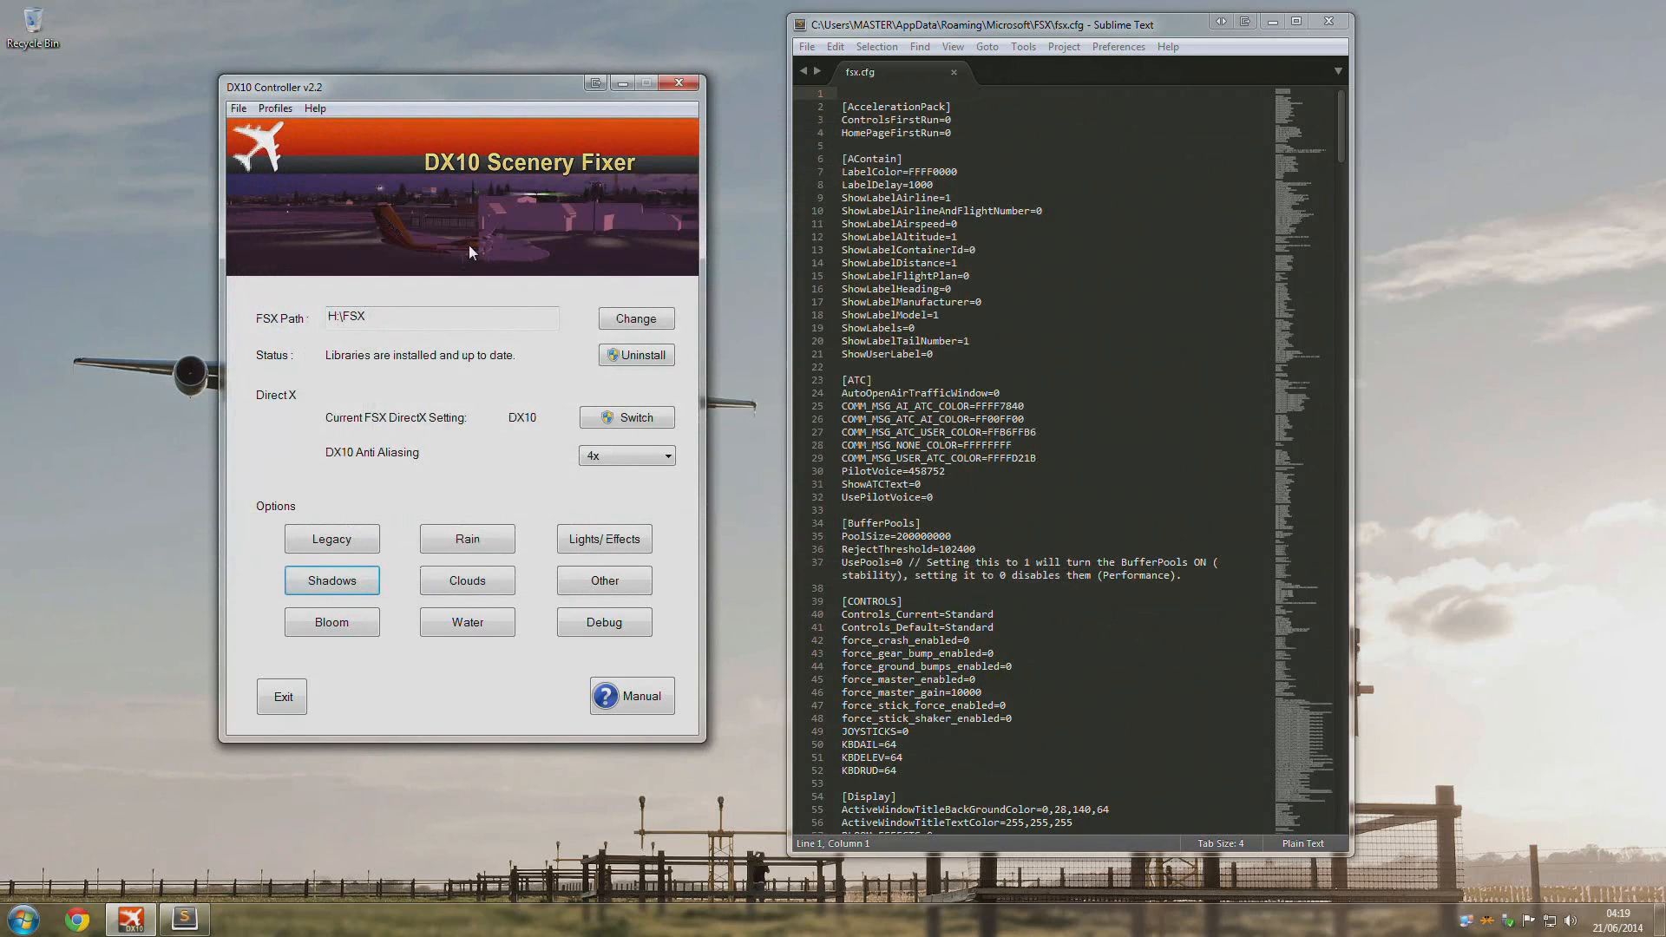
mouse_move(604, 581)
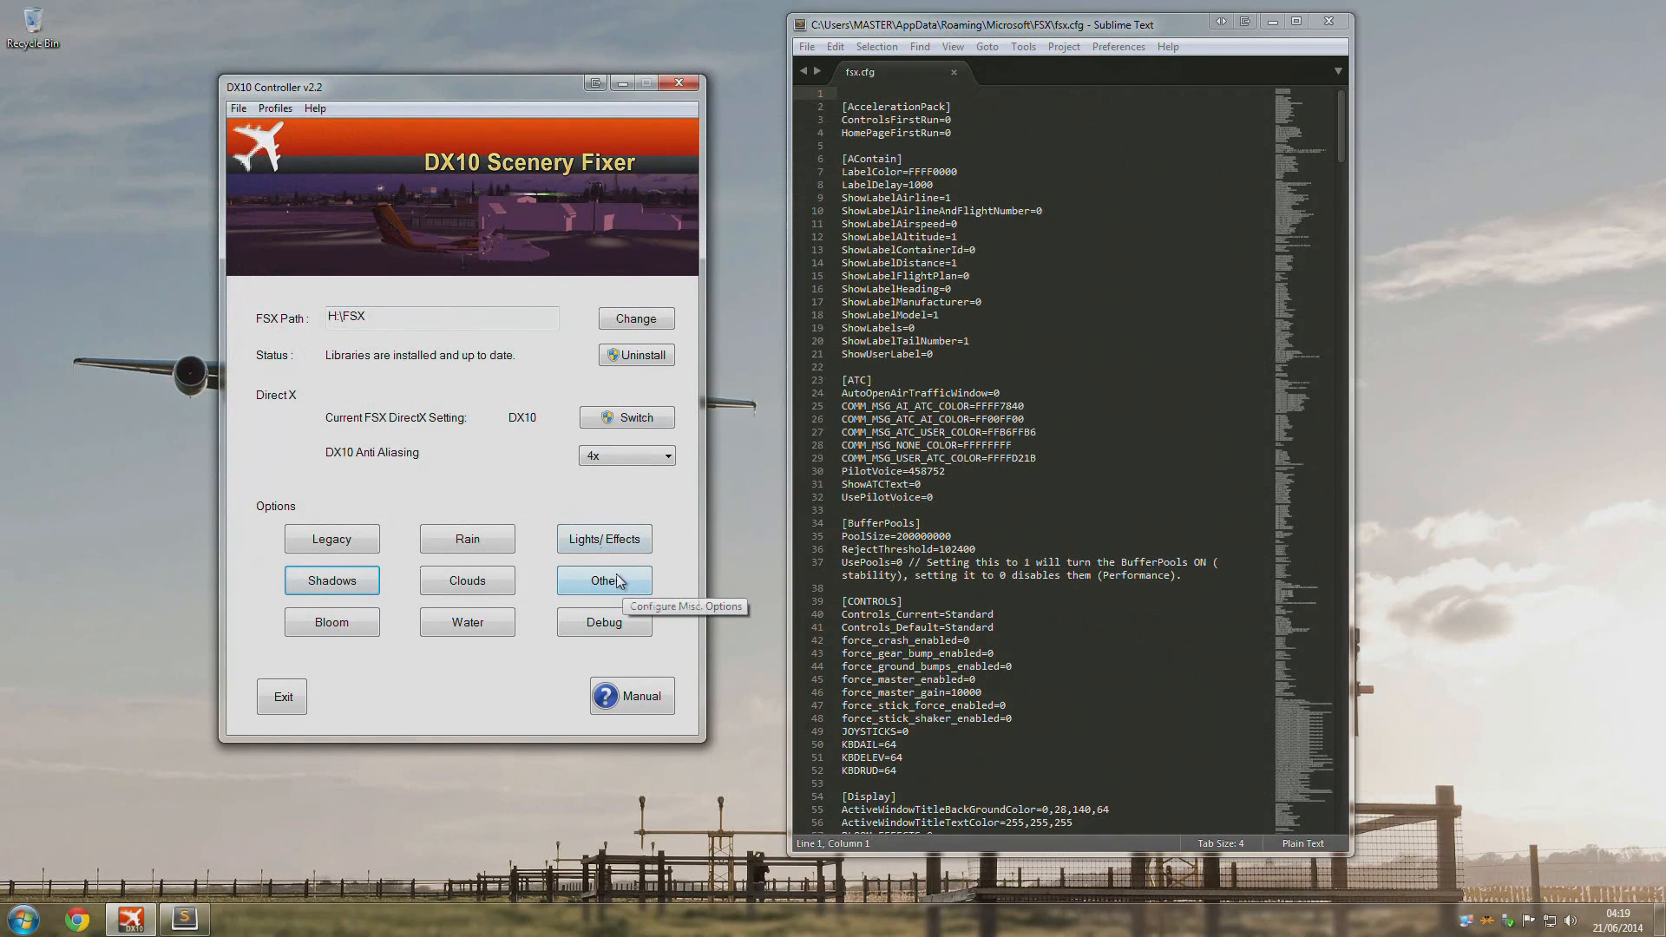
mouse_move(723, 476)
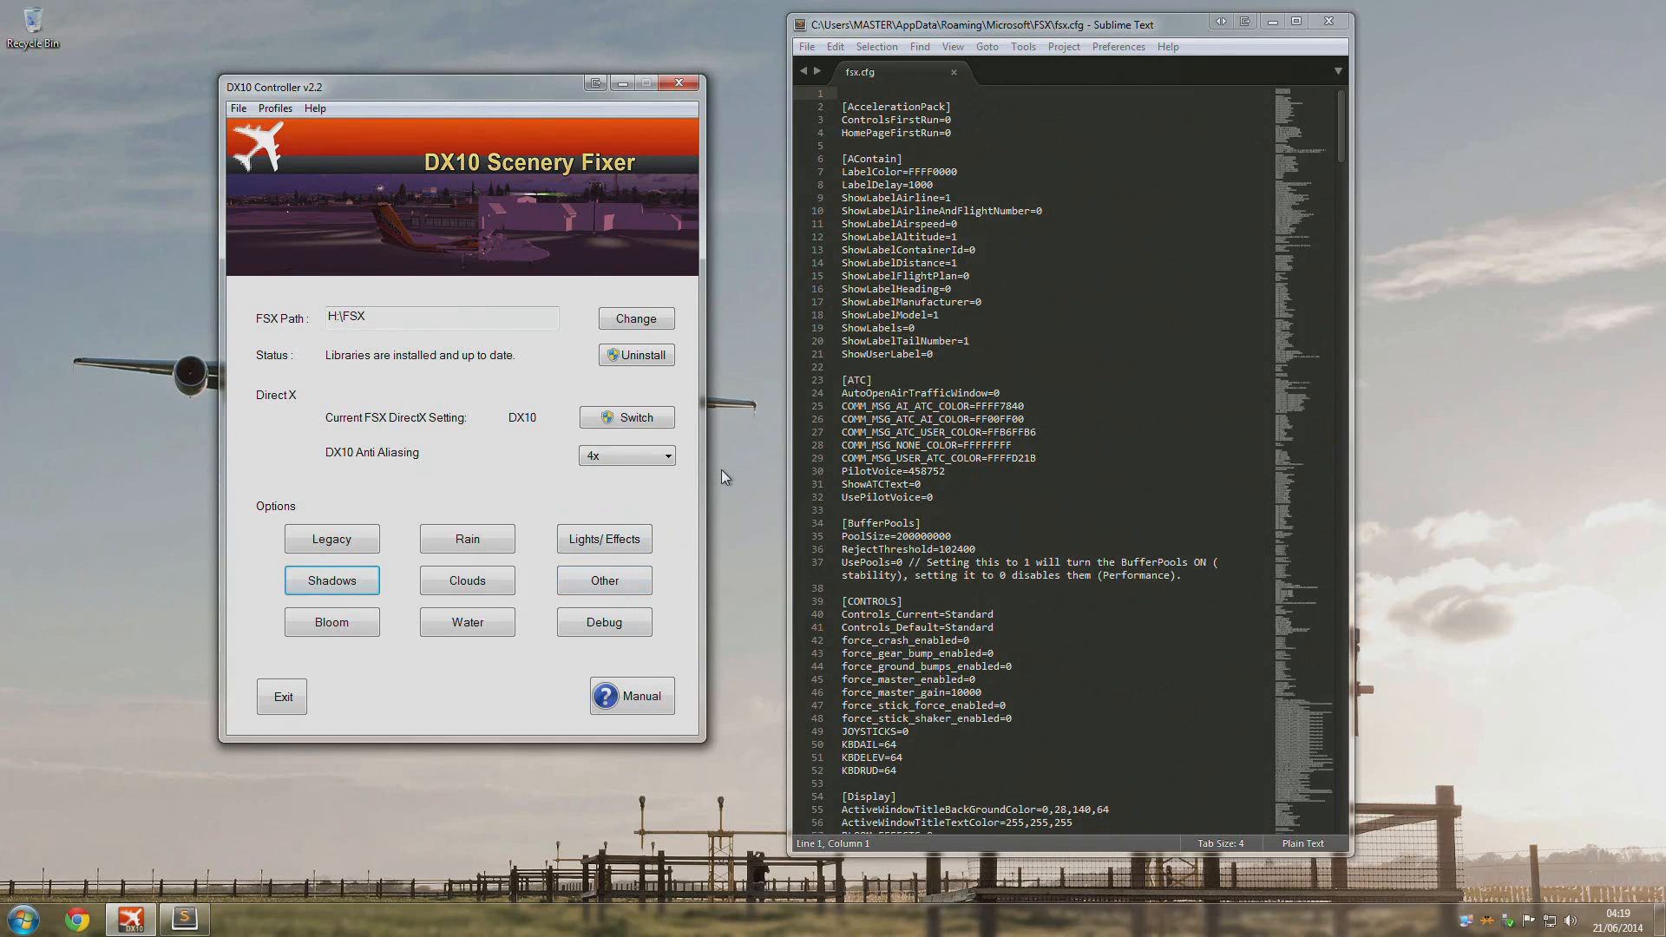
mouse_move(62, 880)
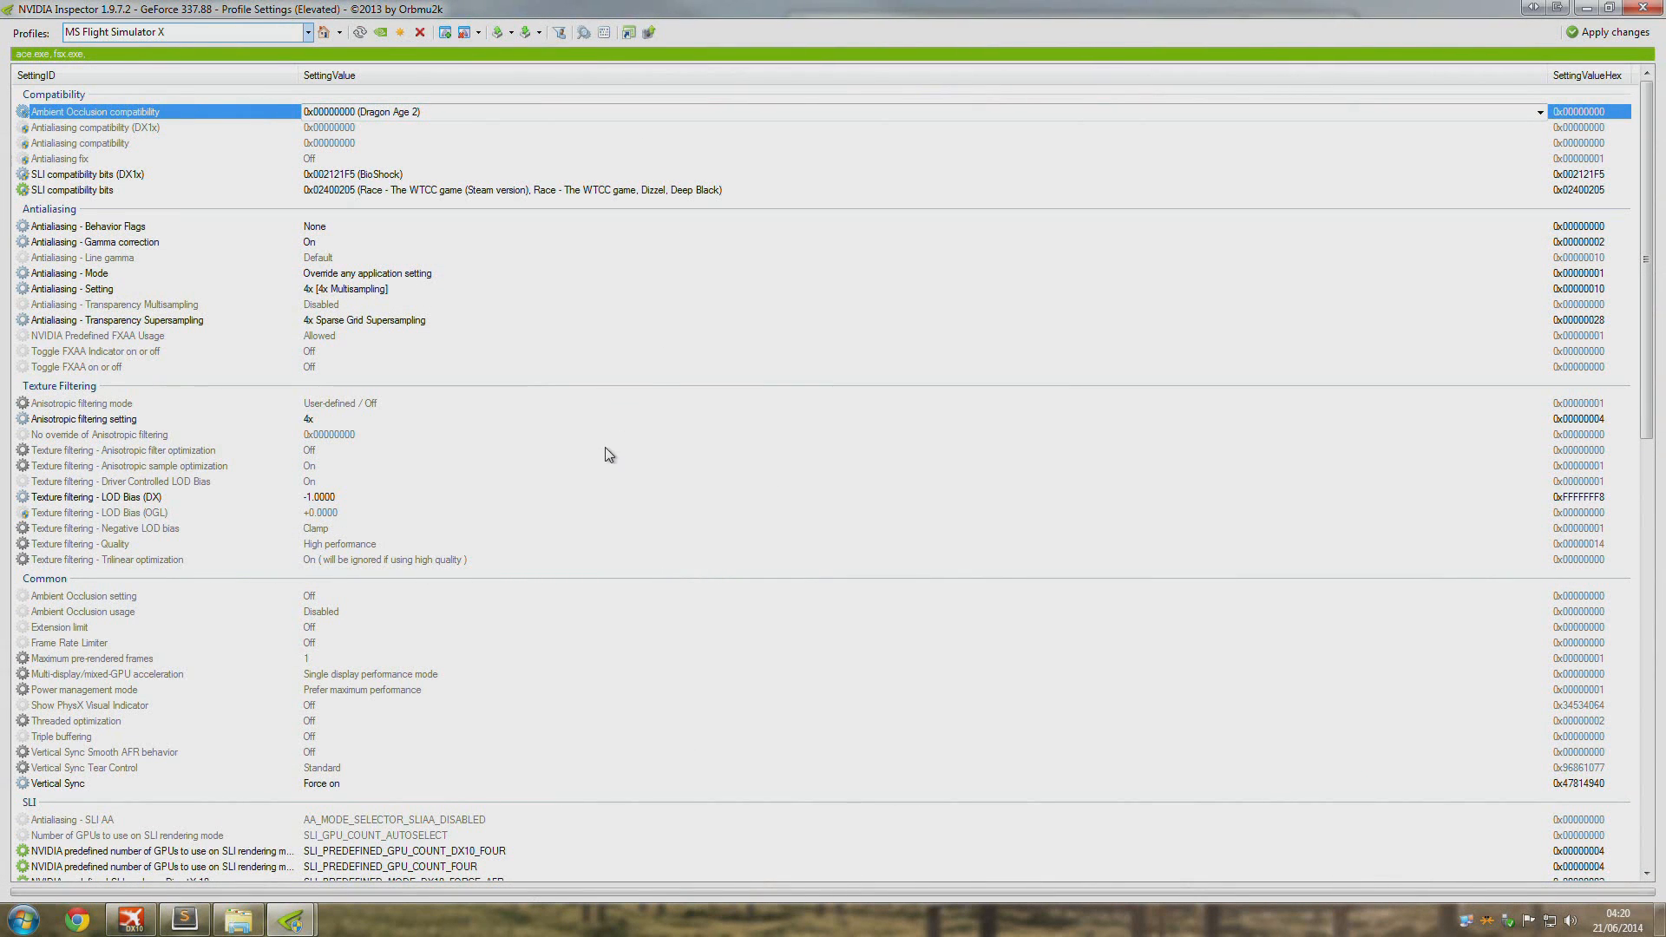
mouse_move(511, 411)
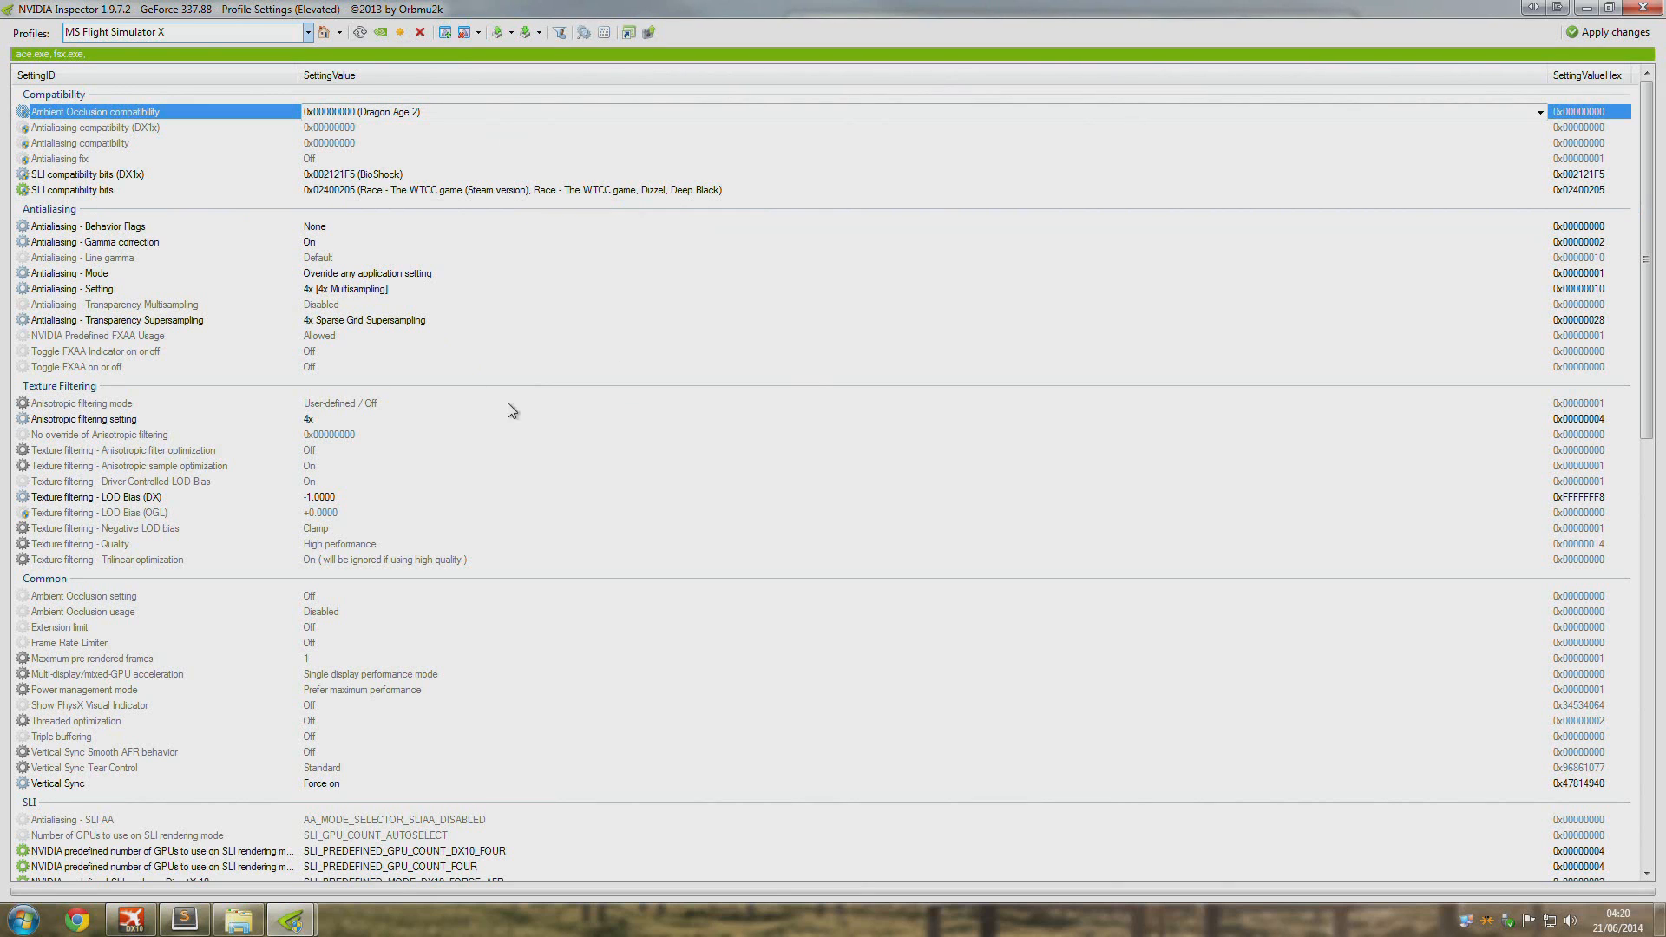
mouse_move(744, 197)
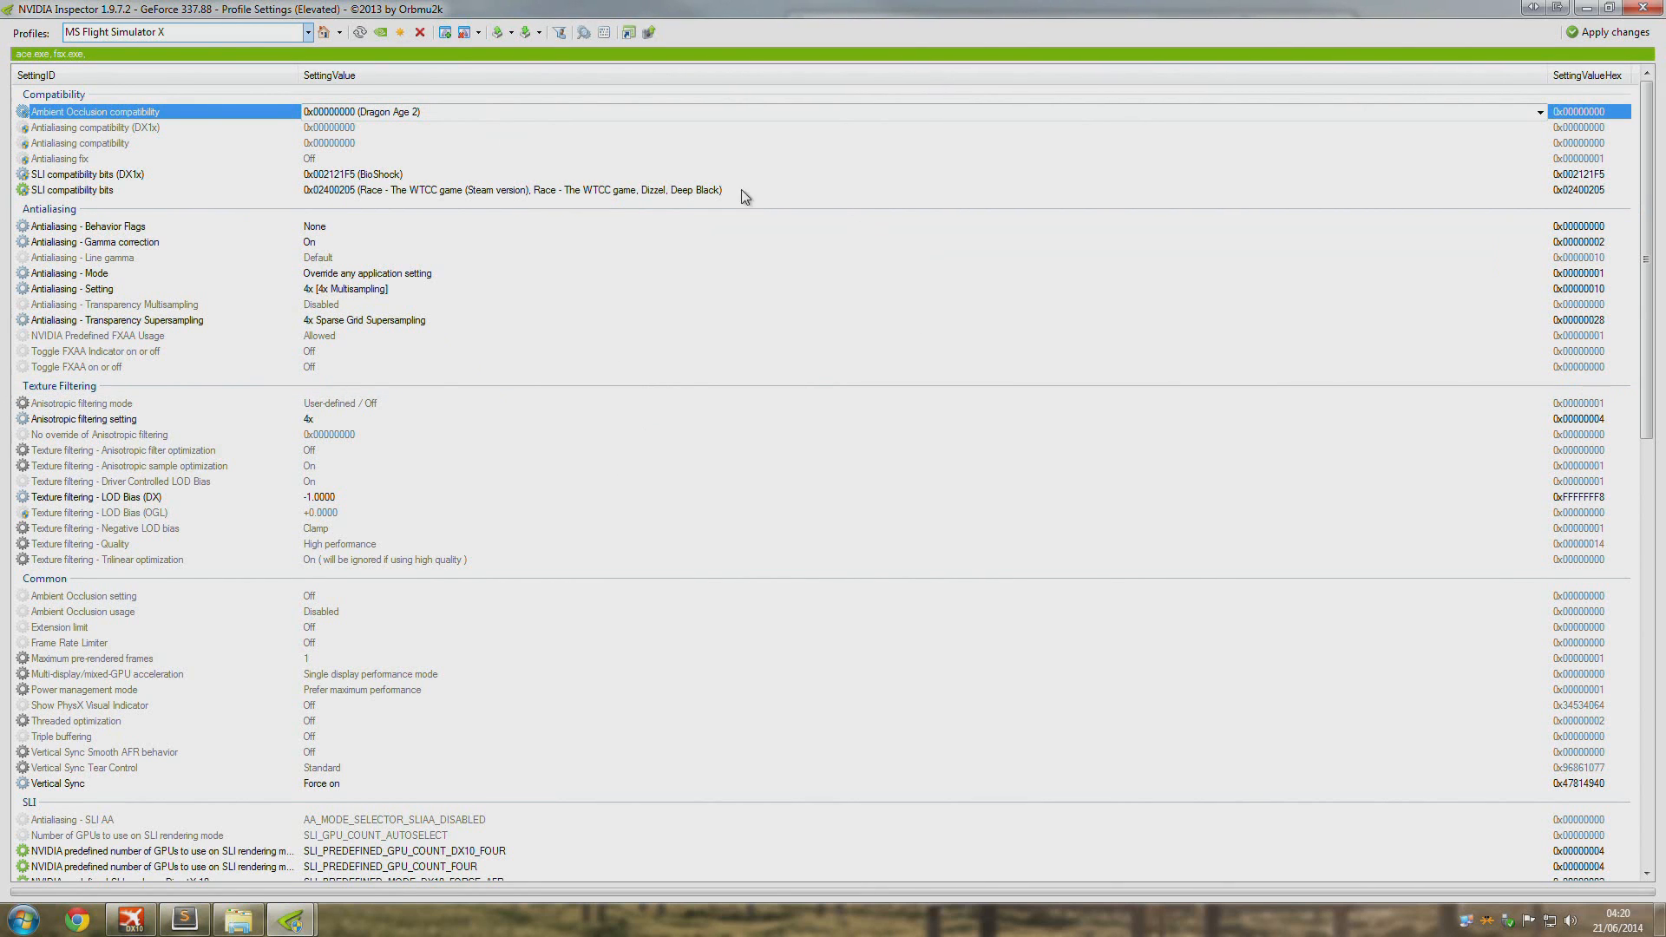
mouse_move(700, 653)
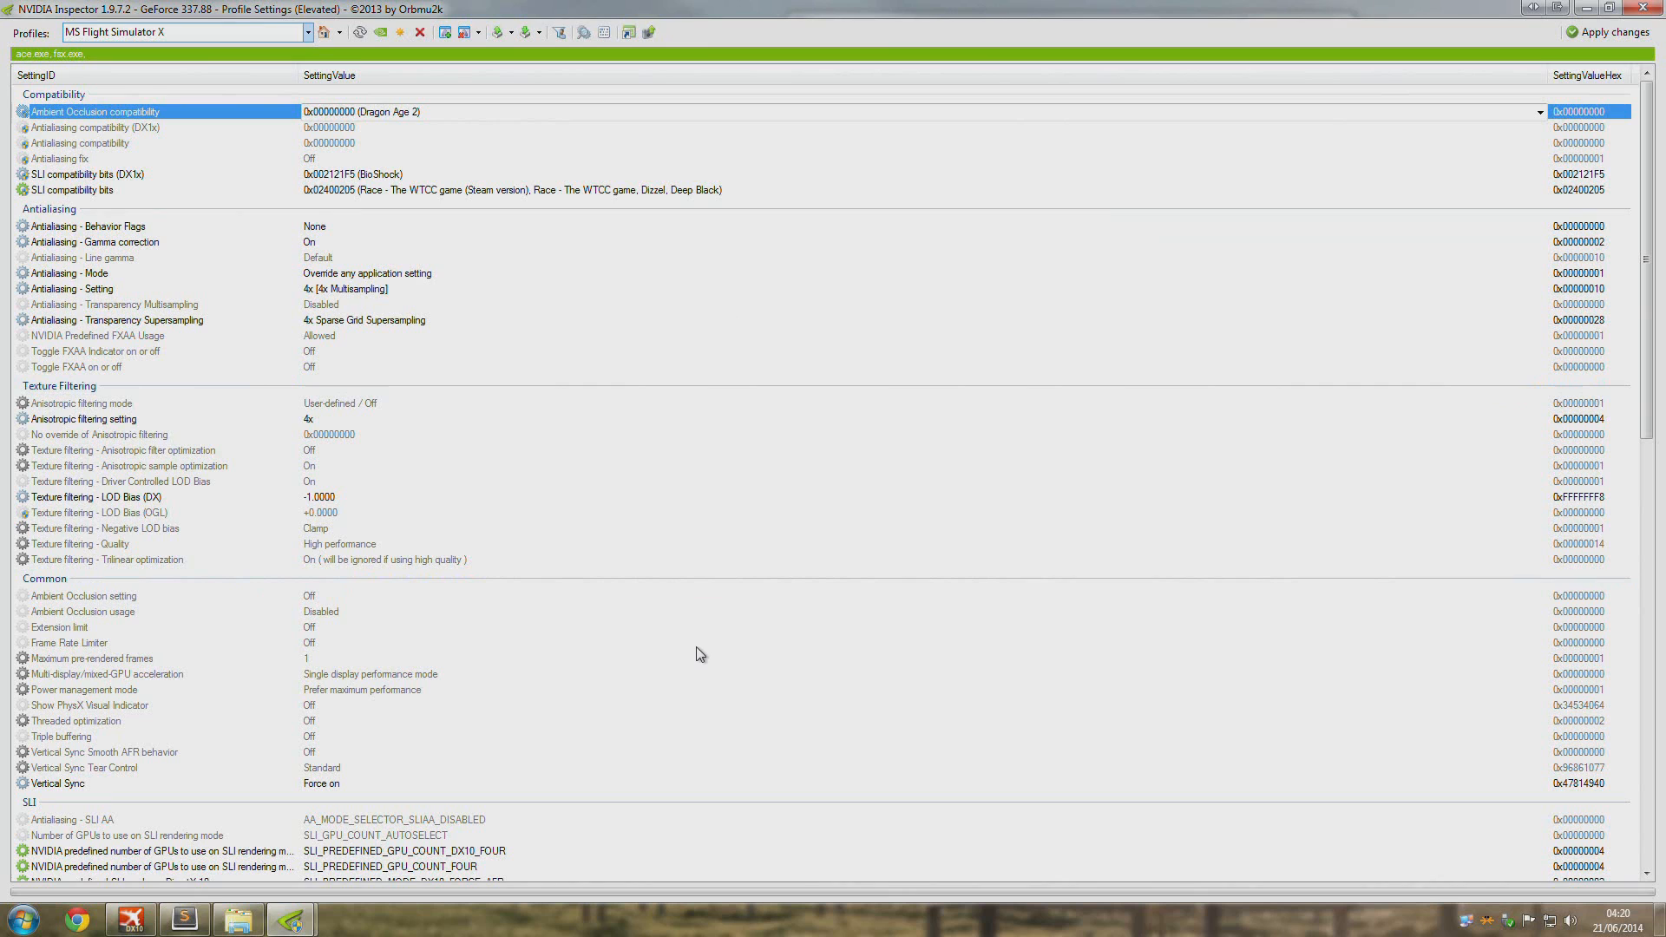
mouse_move(373, 174)
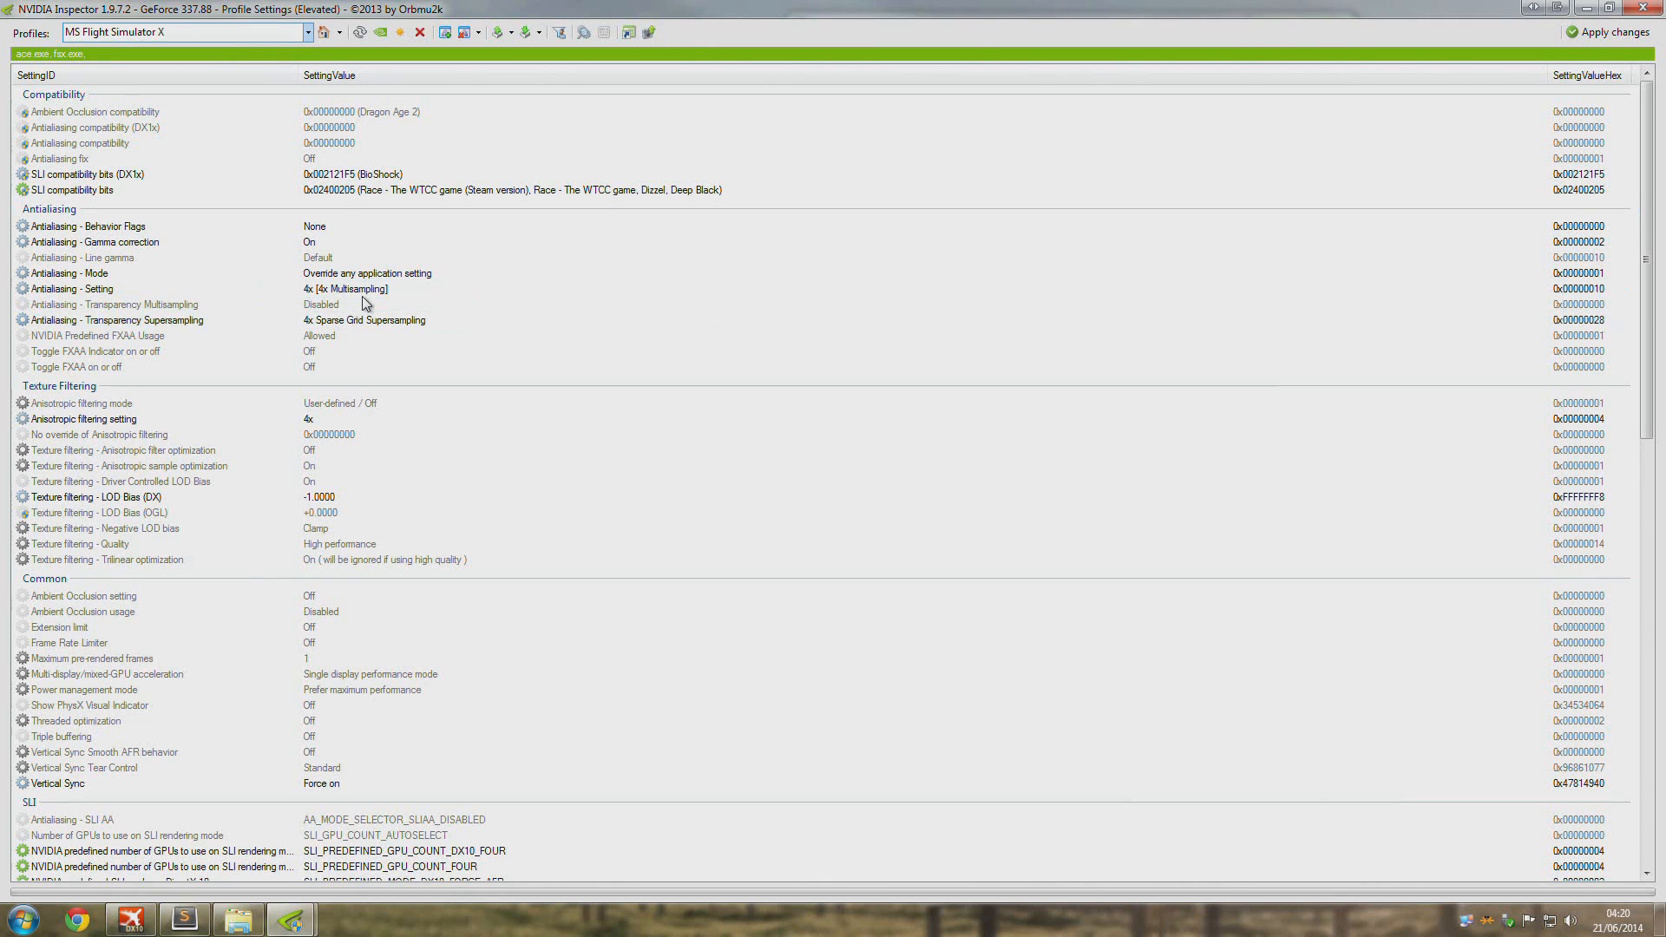
mouse_move(687, 247)
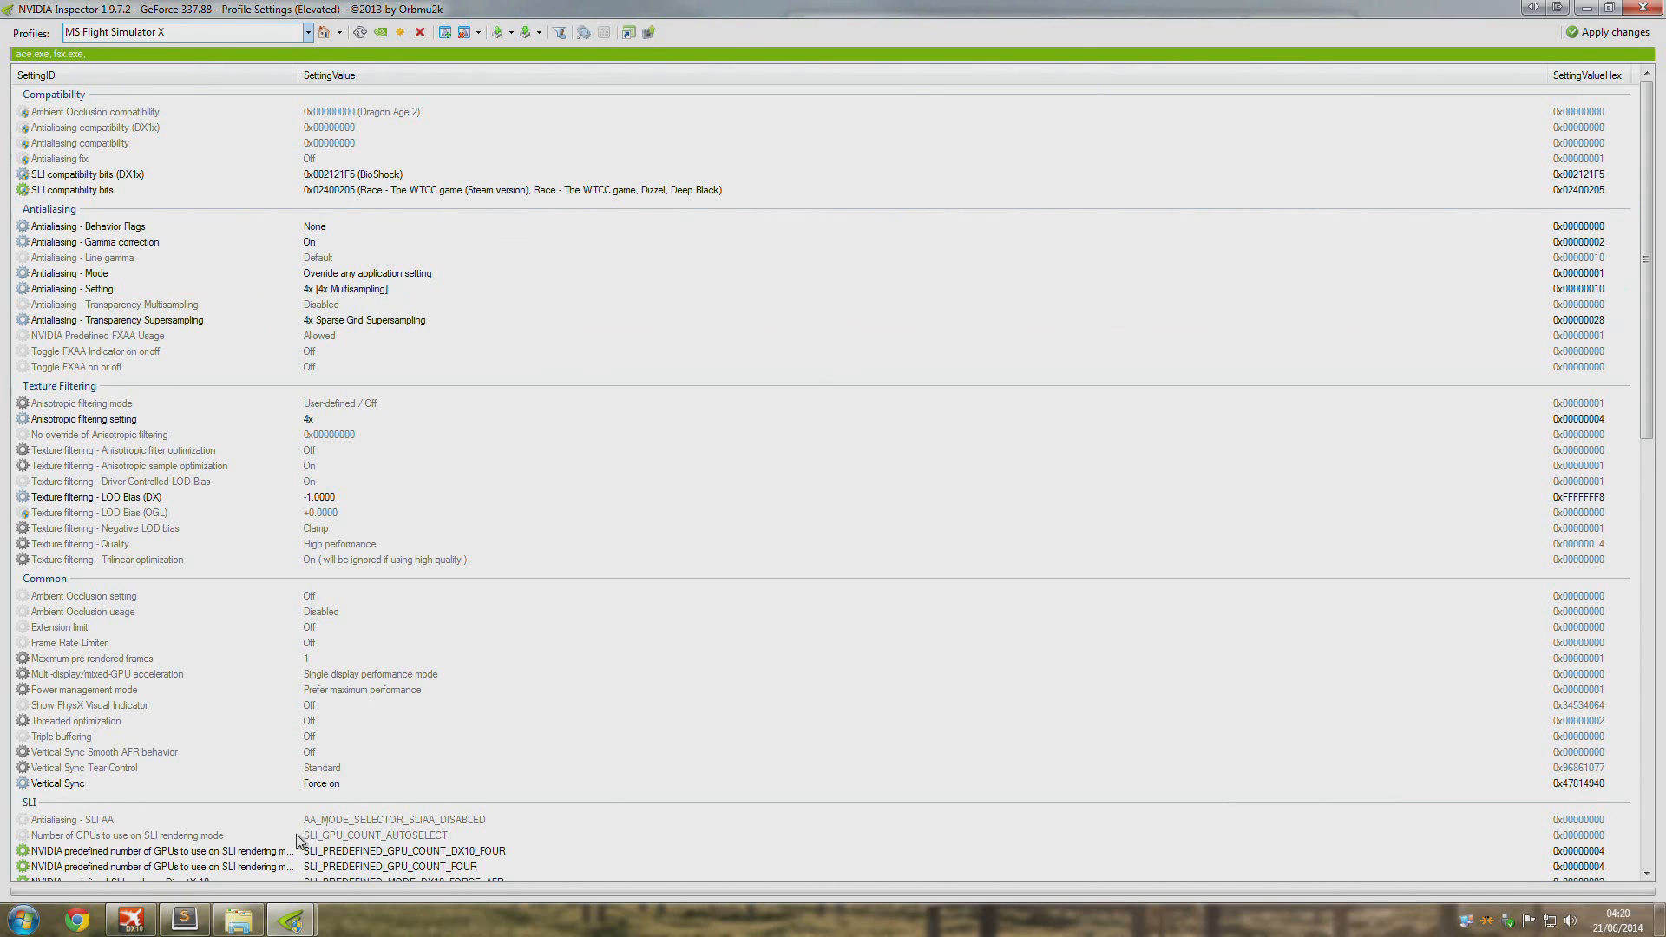
left_click(71, 289)
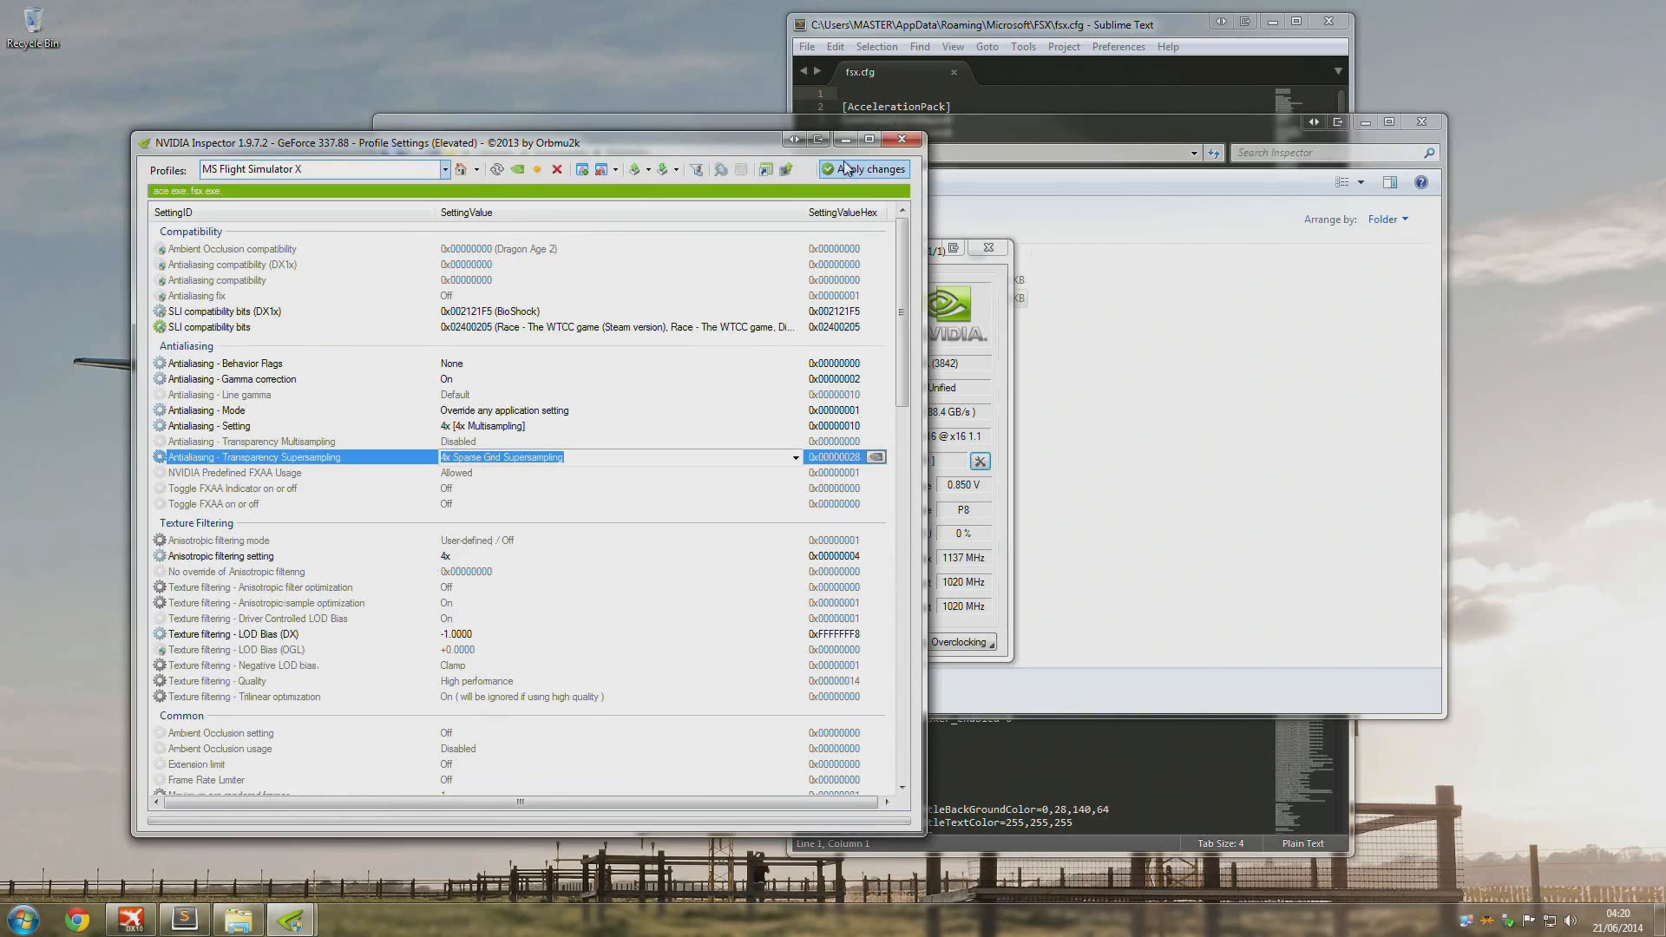
- Apply the MS Flight Simulator X profile's 4x anti-aliasing settings in NVIDIA Inspector
left_click(866, 169)
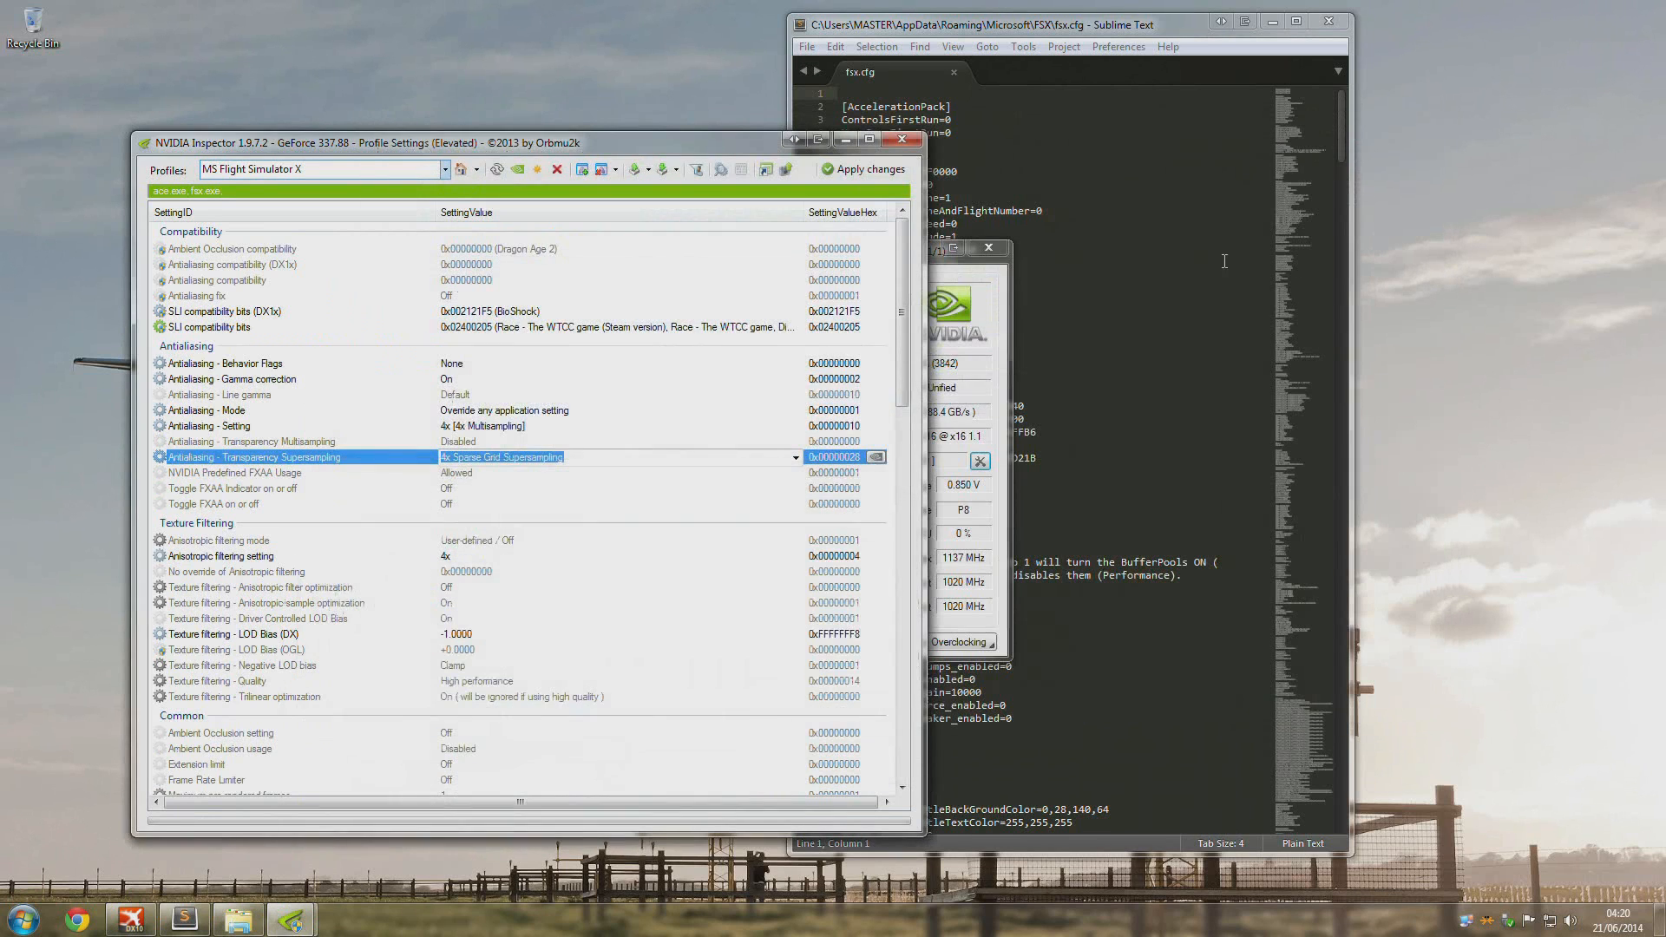